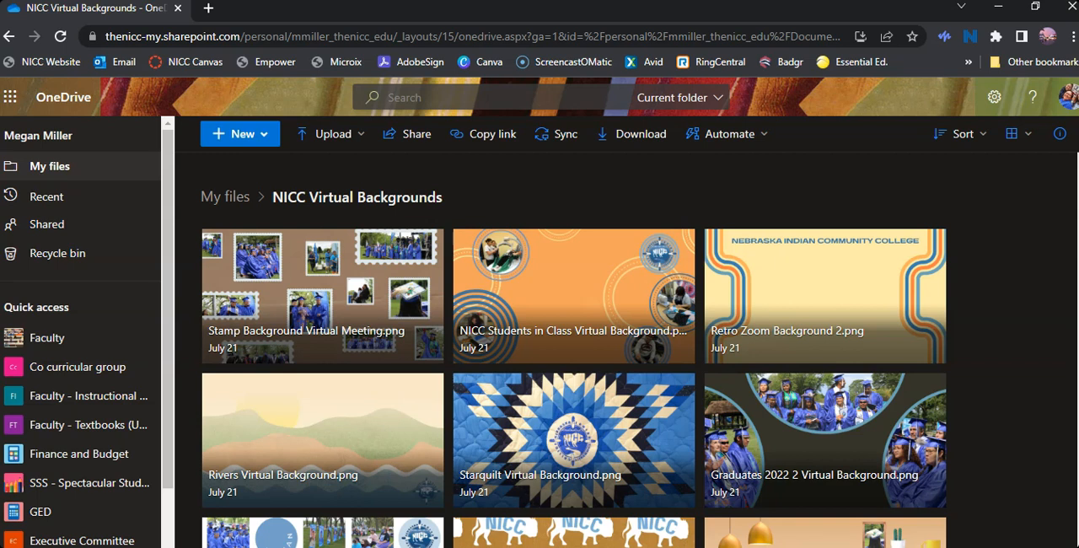
mouse_move(342, 189)
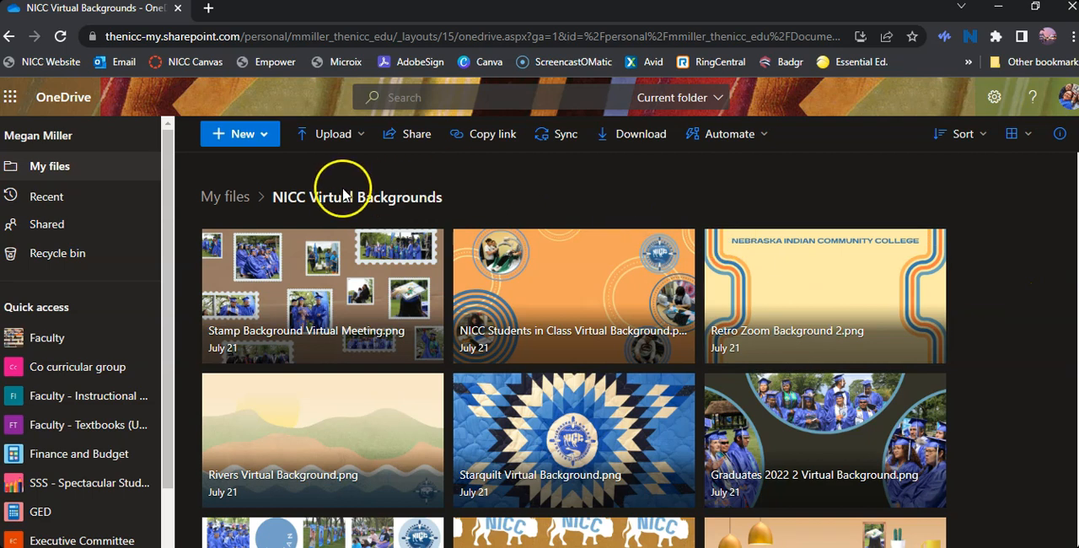
mouse_move(525, 215)
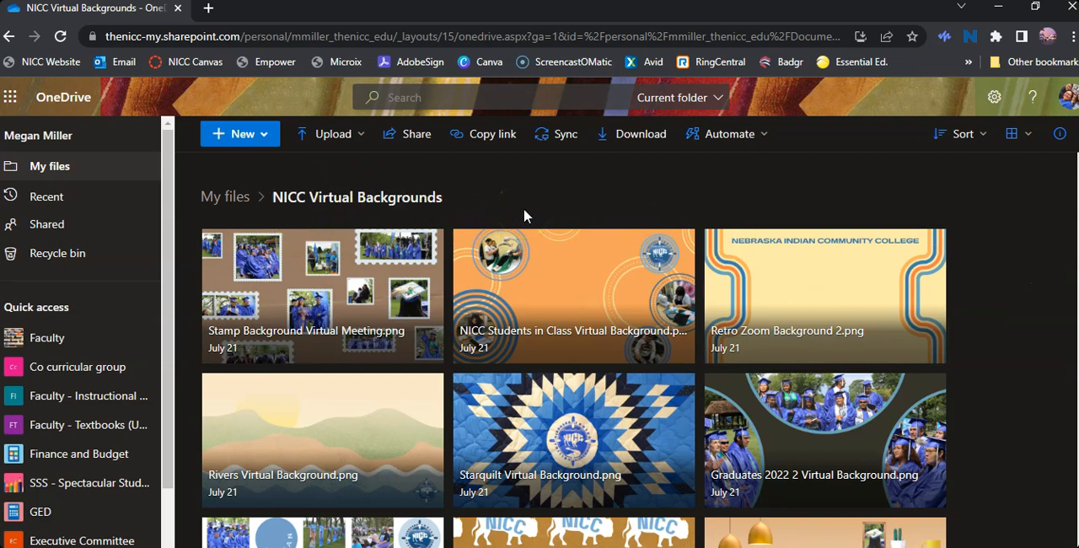
mouse_move(461, 394)
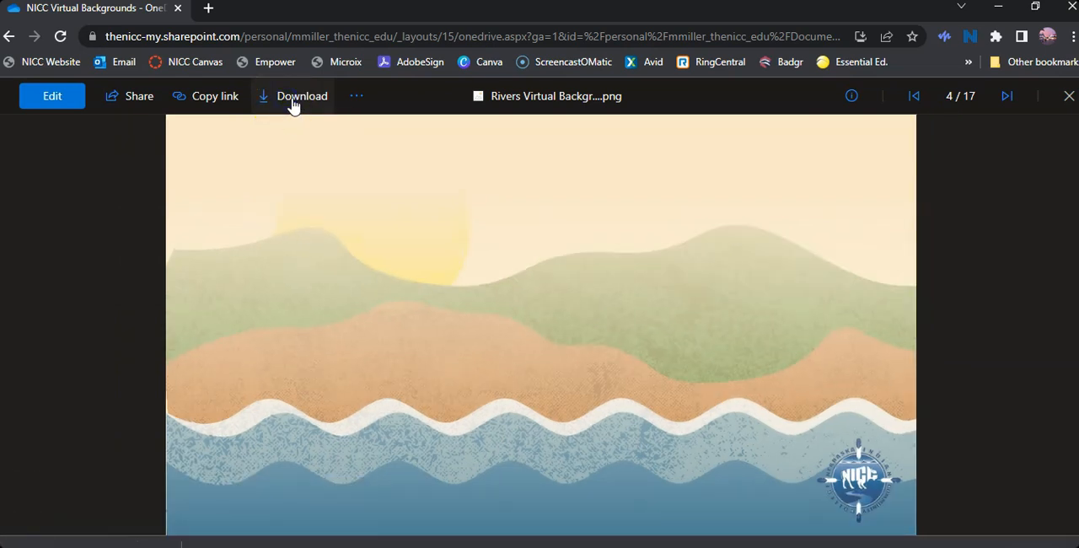
mouse_move(662, 446)
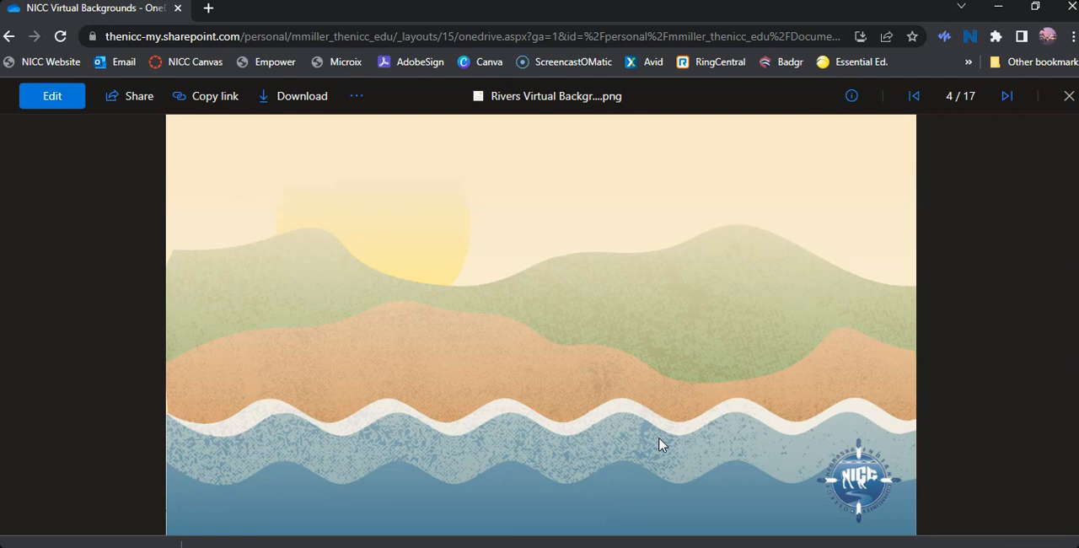
mouse_move(662, 446)
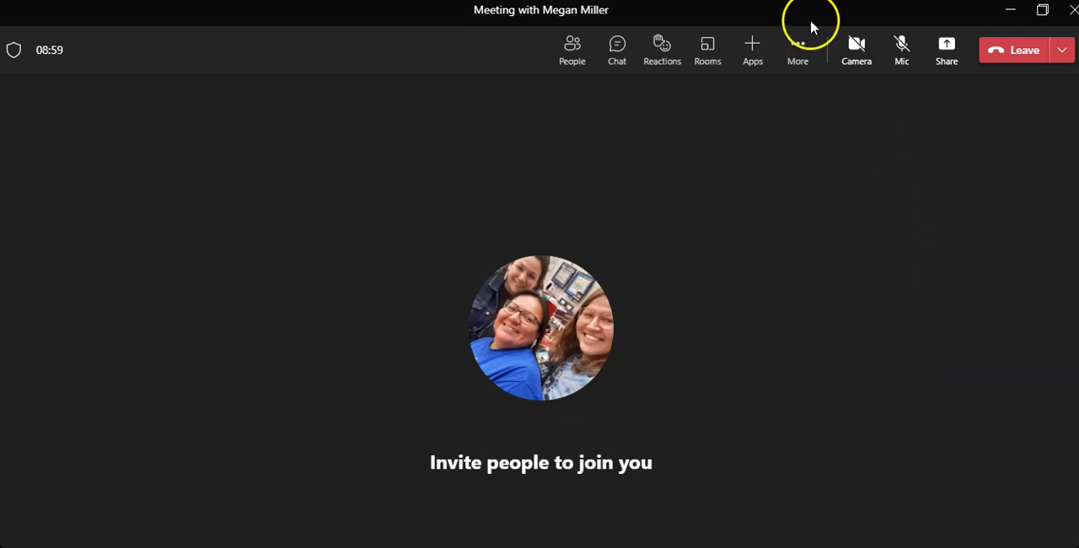
Open the camera menu's More background effects and scroll to the Add new image requirements.
left_click(856, 50)
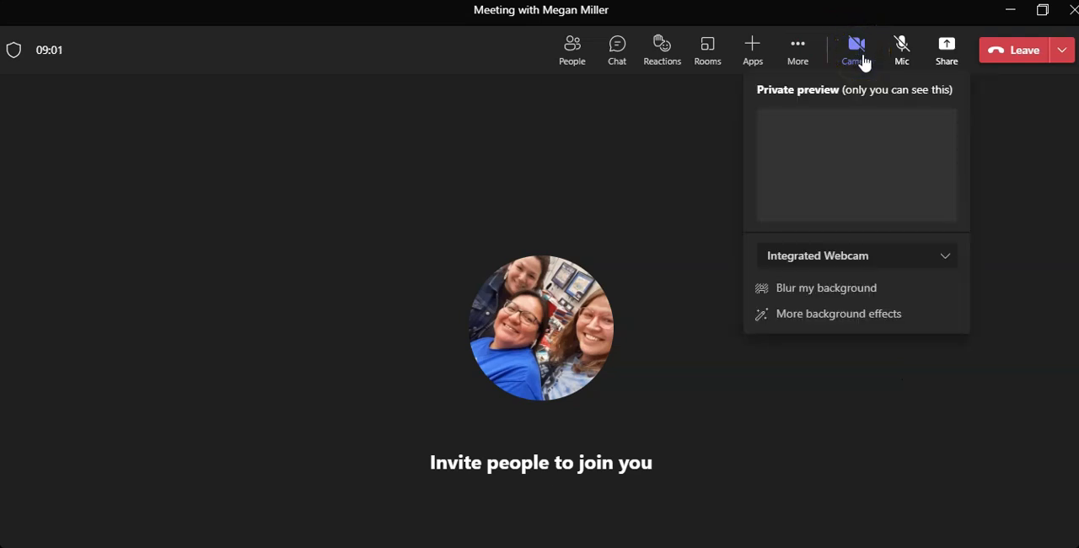
left_click(856, 44)
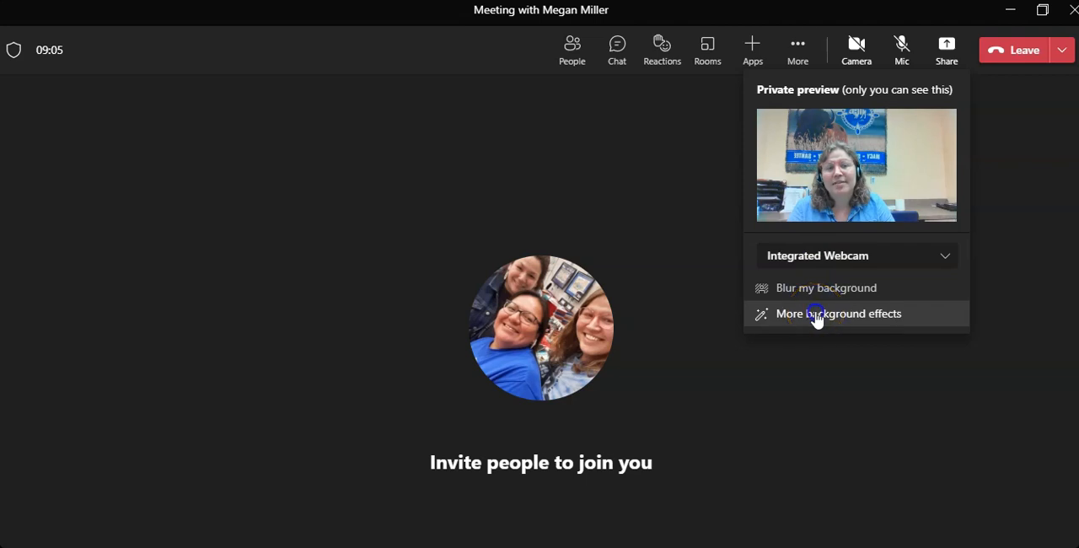
left_click(839, 313)
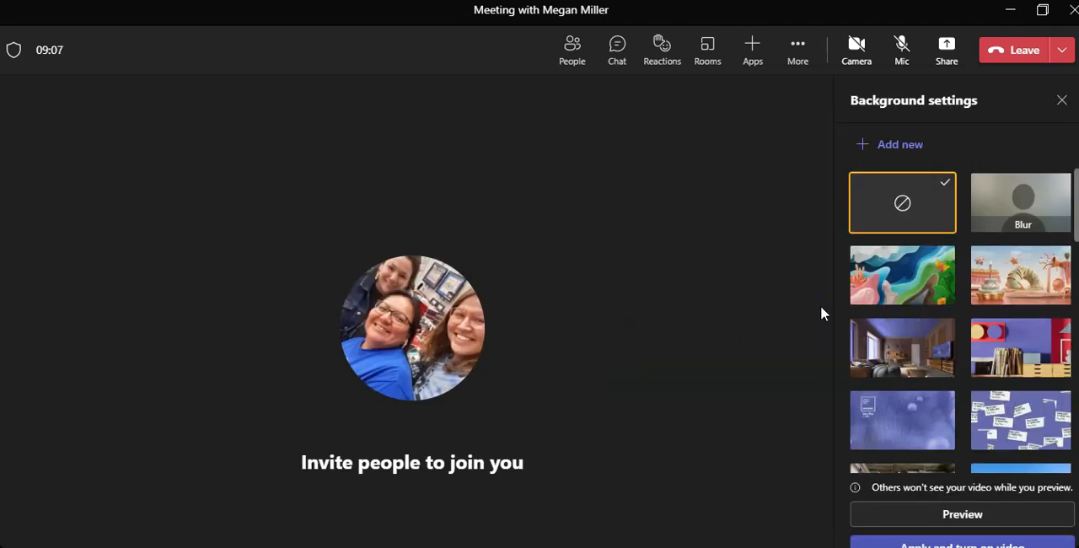
mouse_move(1003, 438)
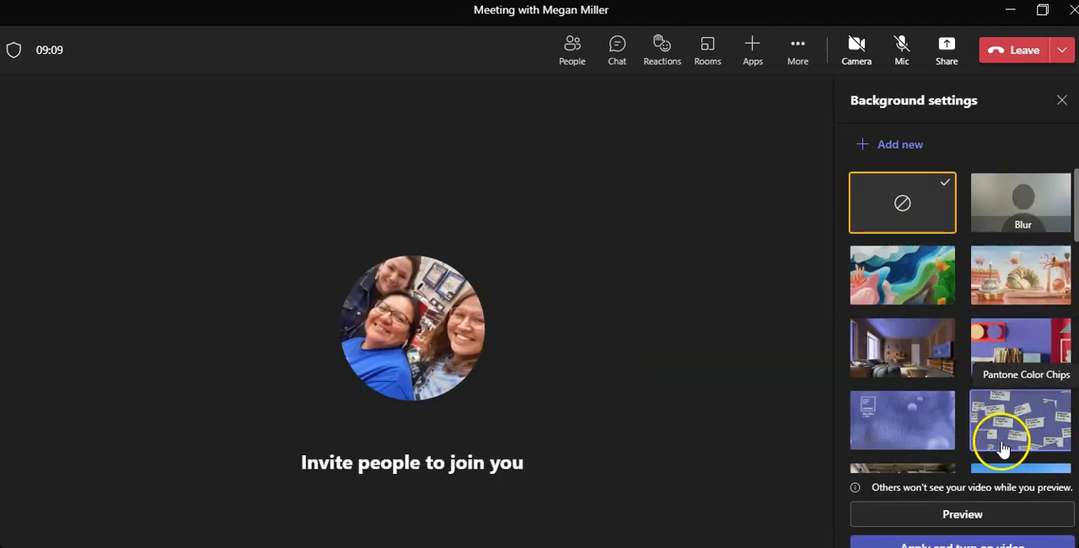
scroll("down", 3)
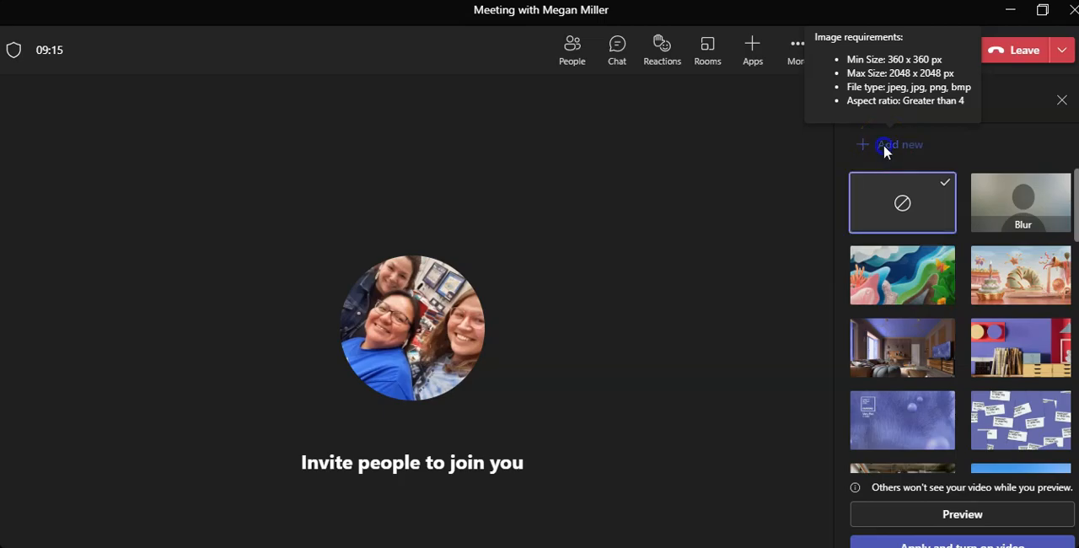
Upload 'Rivers Virtual Background' from Downloads as a new custom background.
left_click(900, 145)
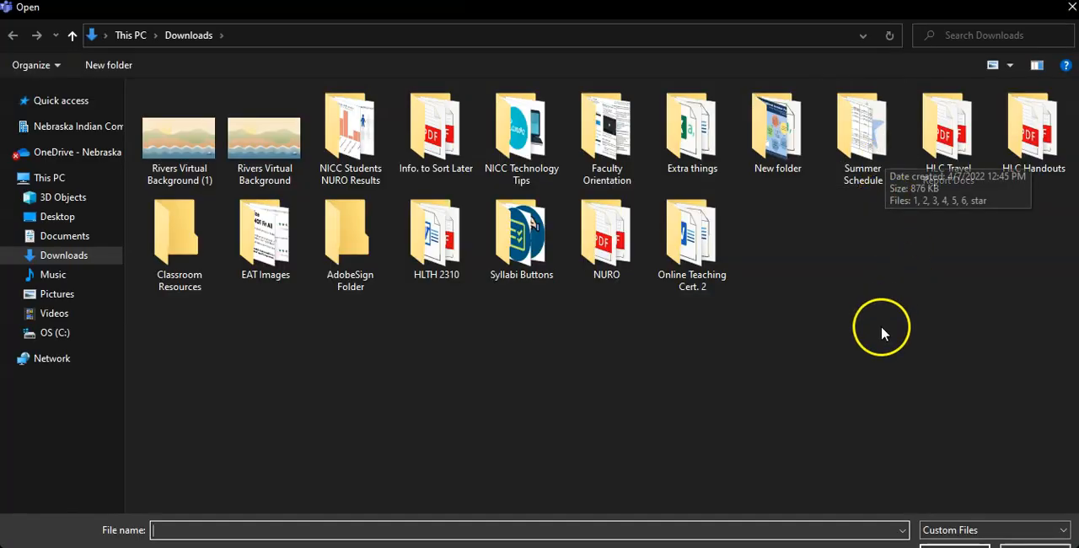
mouse_move(368, 452)
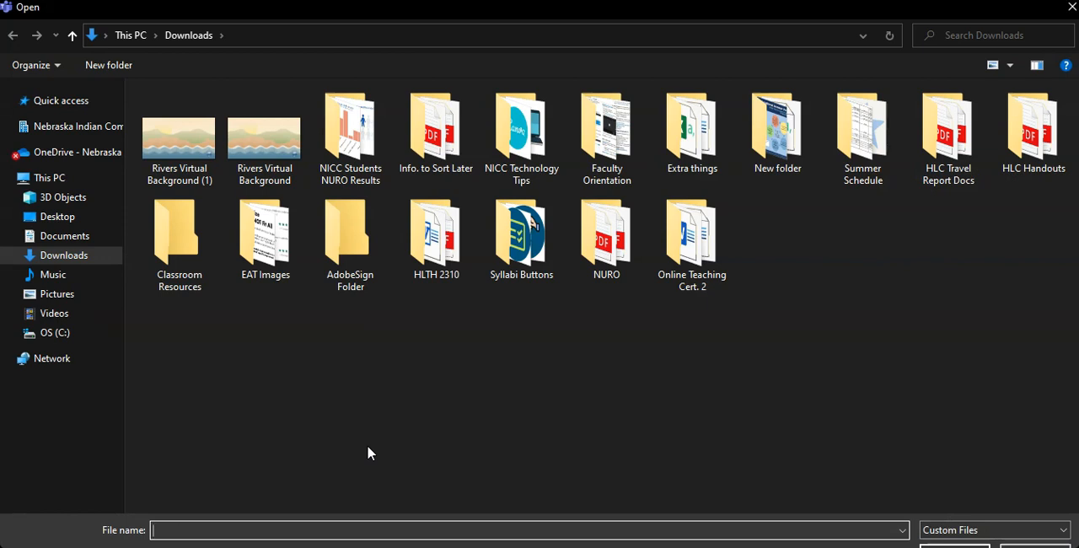
mouse_move(225, 350)
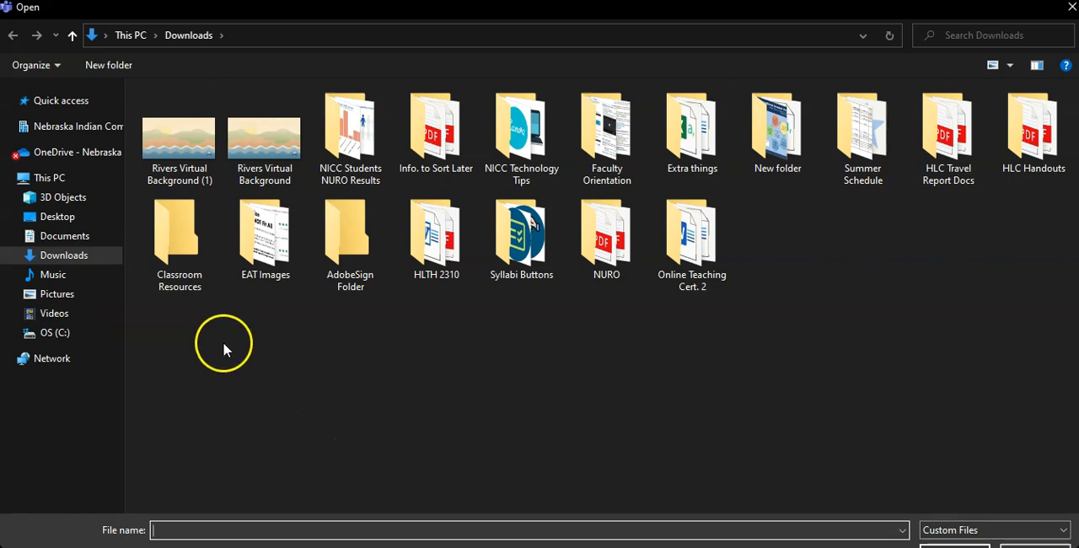
mouse_move(178, 139)
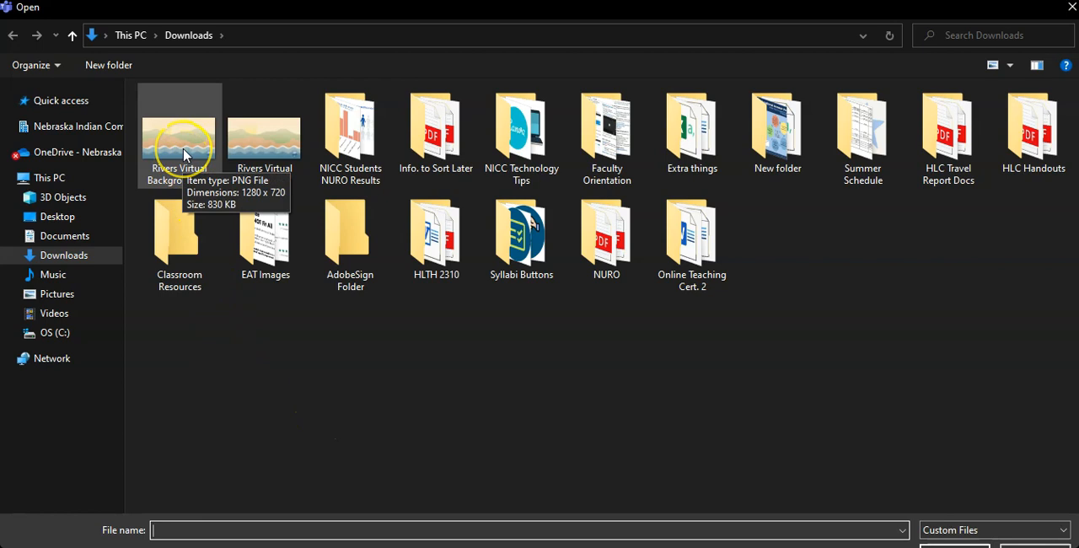
left_click(180, 140)
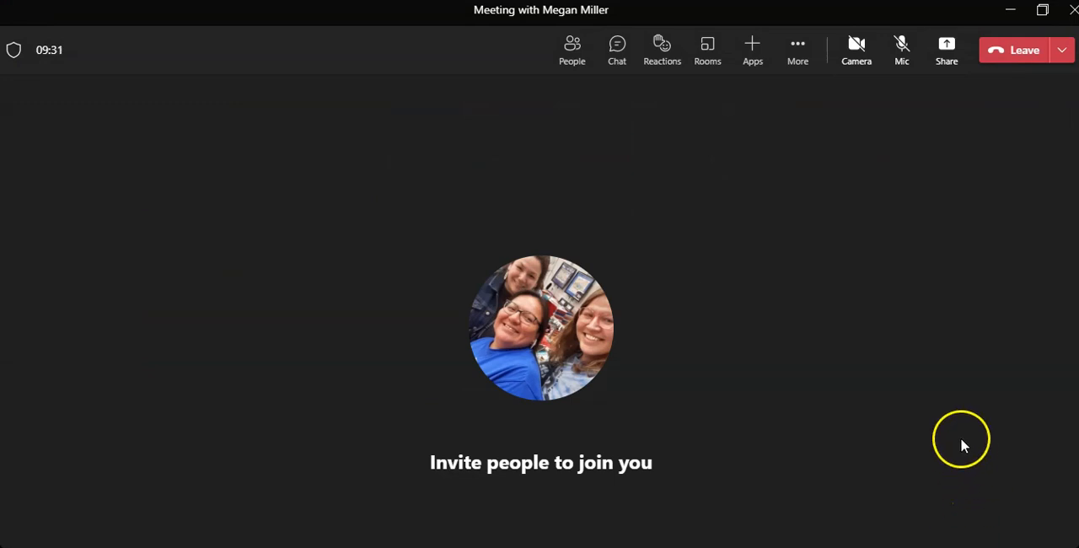
mouse_move(856, 51)
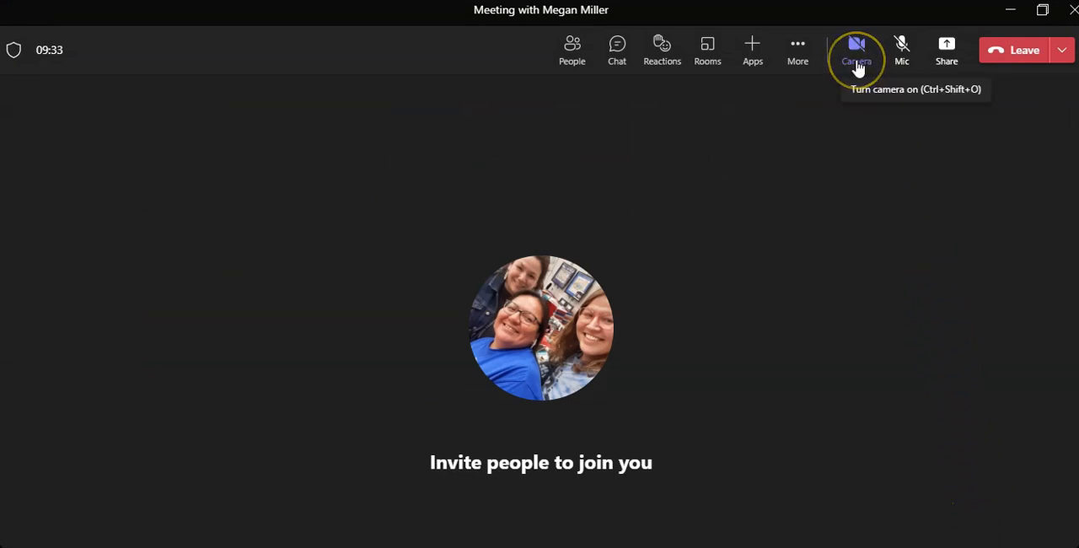
Reopen background effects with the Rivers image selected and start a private preview.
left_click(856, 50)
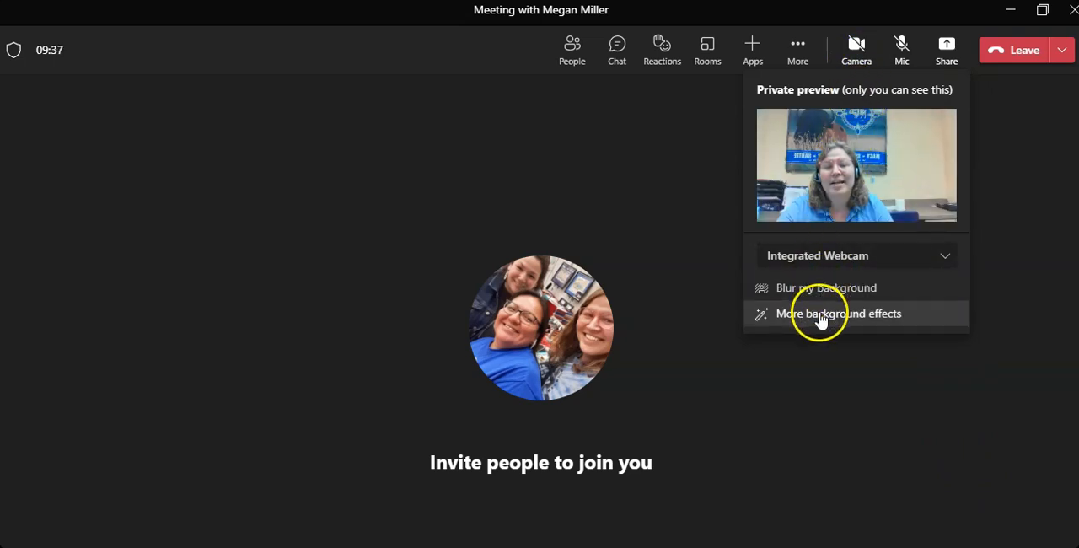
left_click(838, 313)
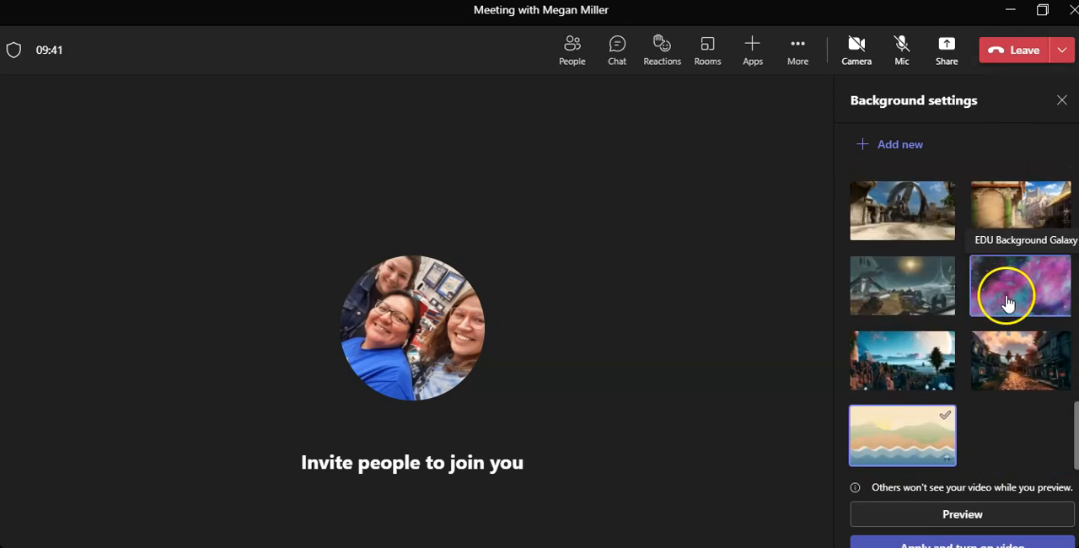
mouse_move(903, 436)
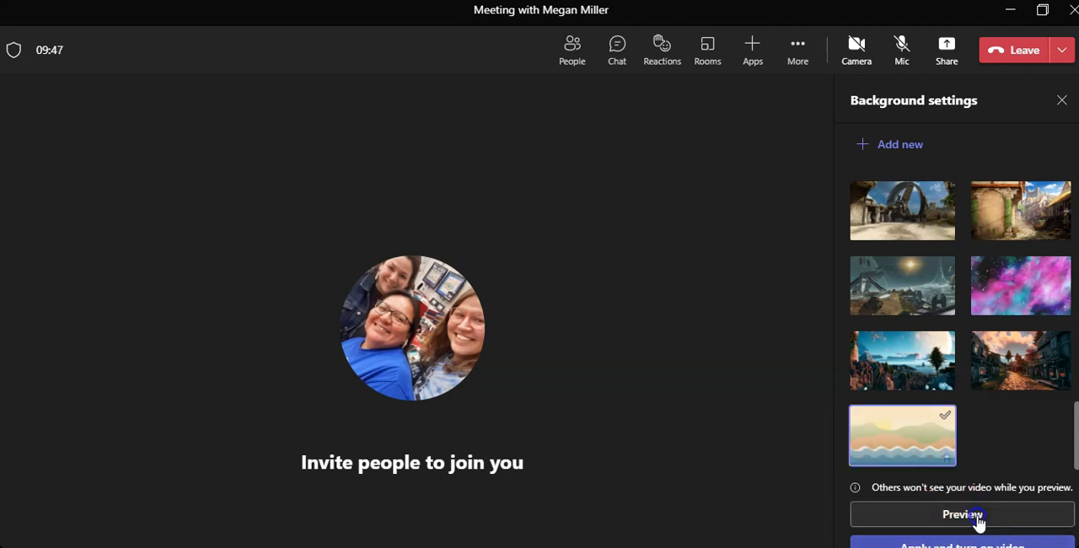
left_click(962, 514)
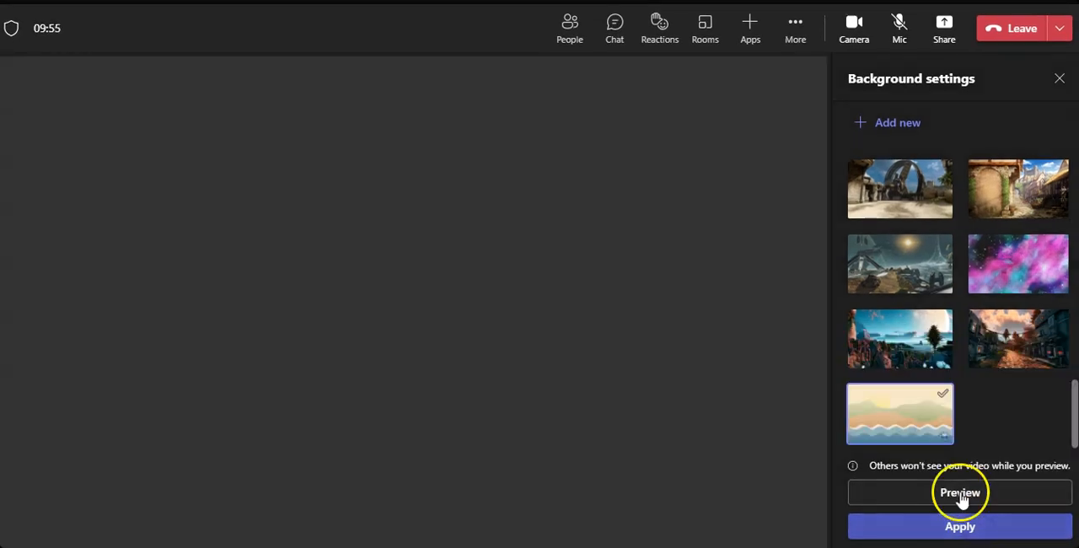
Review the Rivers background preview, then apply it to the live camera video.
left_click(959, 492)
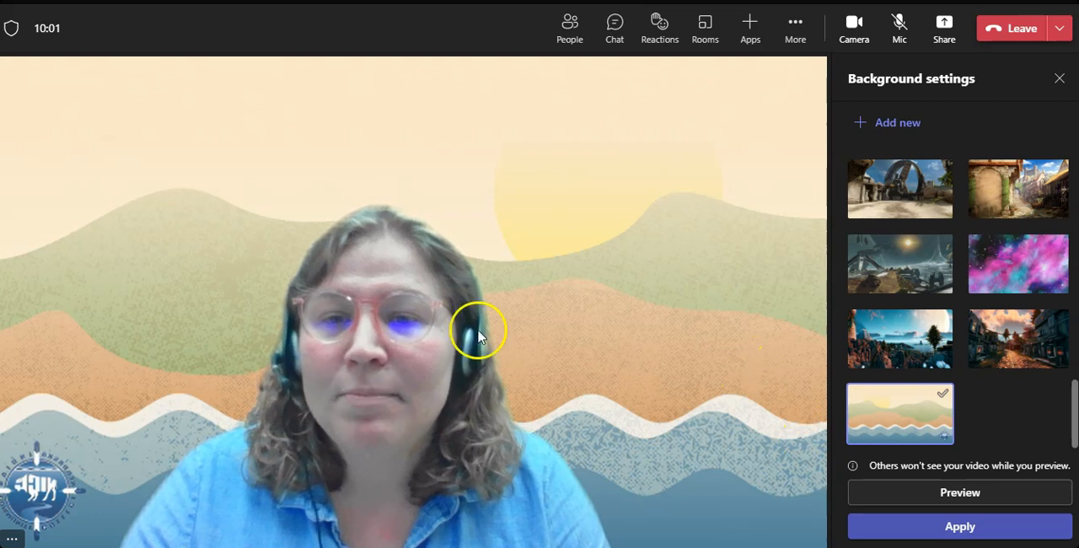
mouse_move(42, 451)
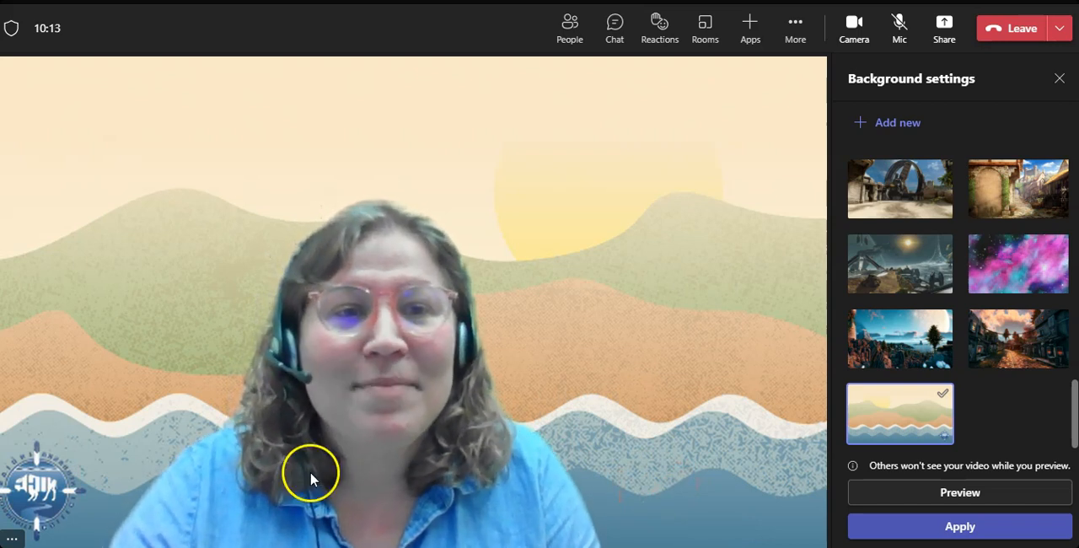
left_click(1060, 78)
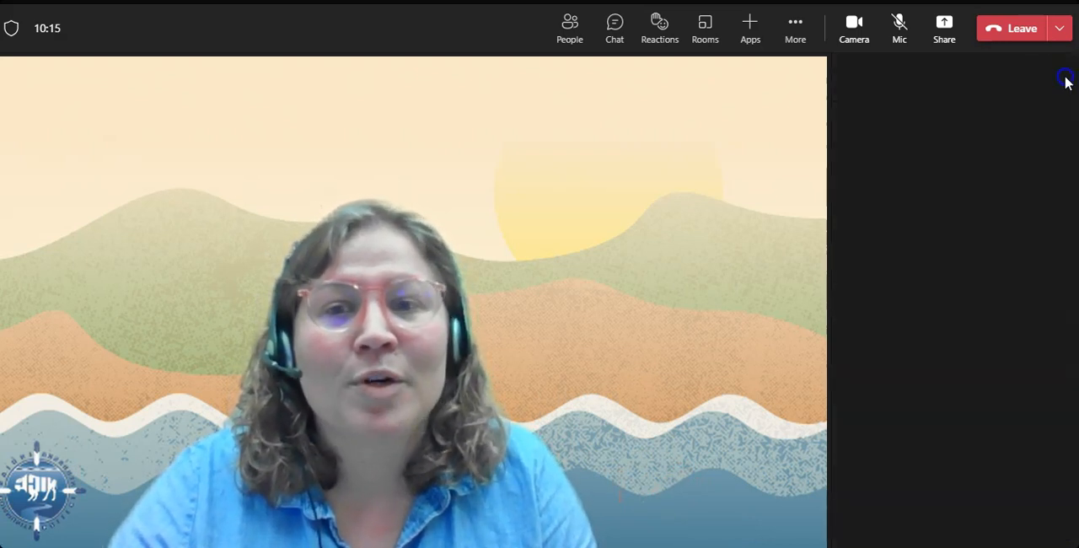
mouse_move(795, 26)
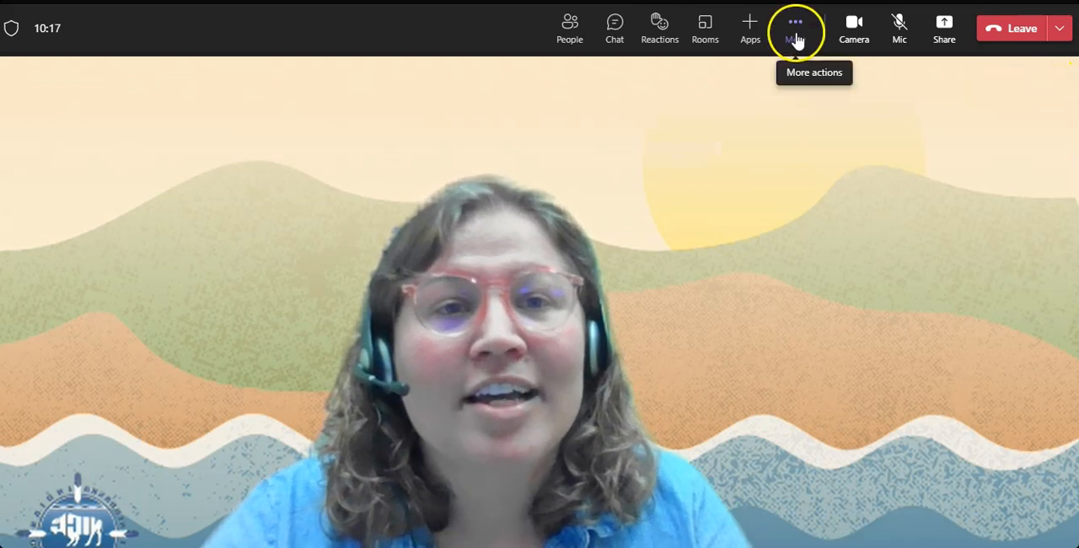
left_click(795, 21)
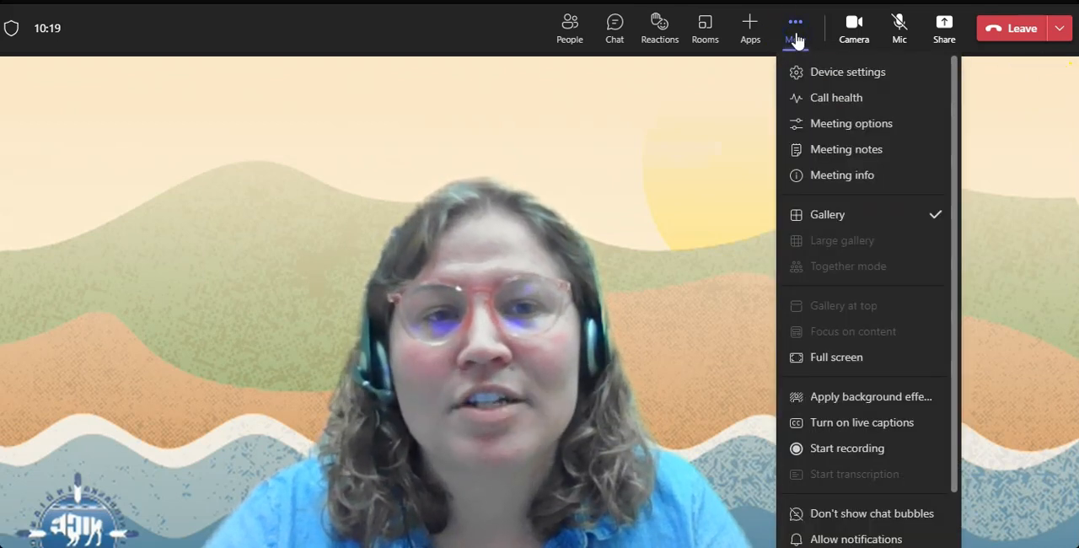
mouse_move(847, 71)
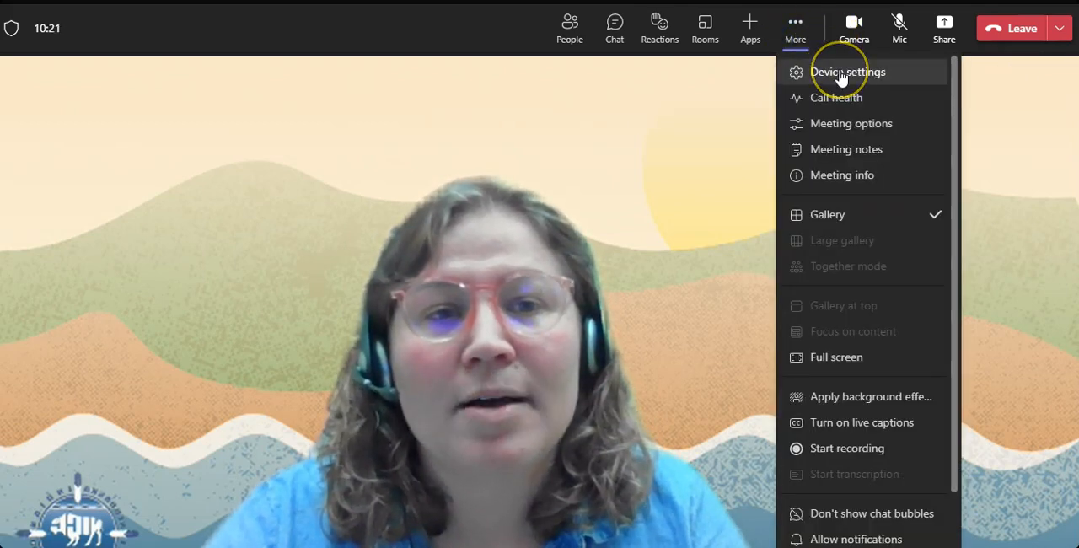
mouse_move(1023, 131)
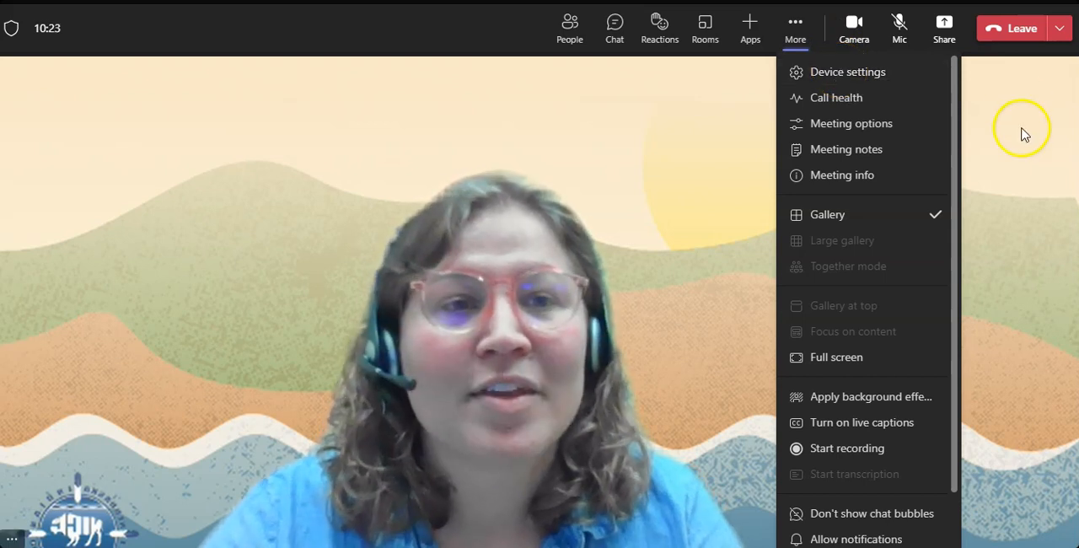
left_click(1022, 129)
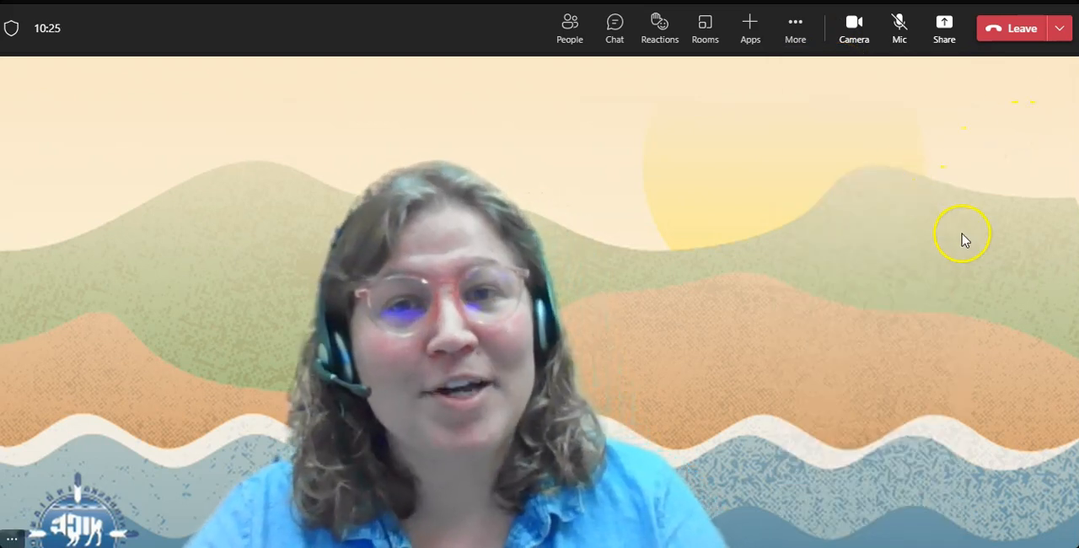